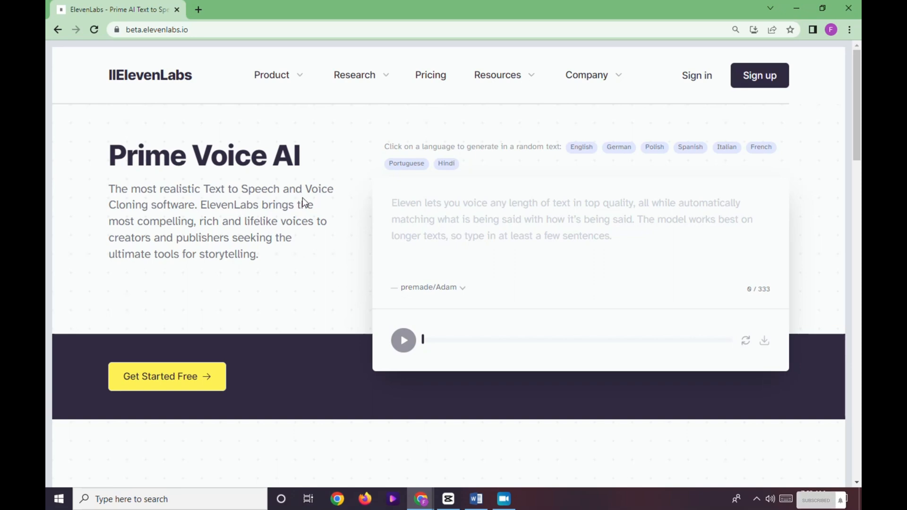
{"action": "mouse_move", "coordinate": [147, 219]}
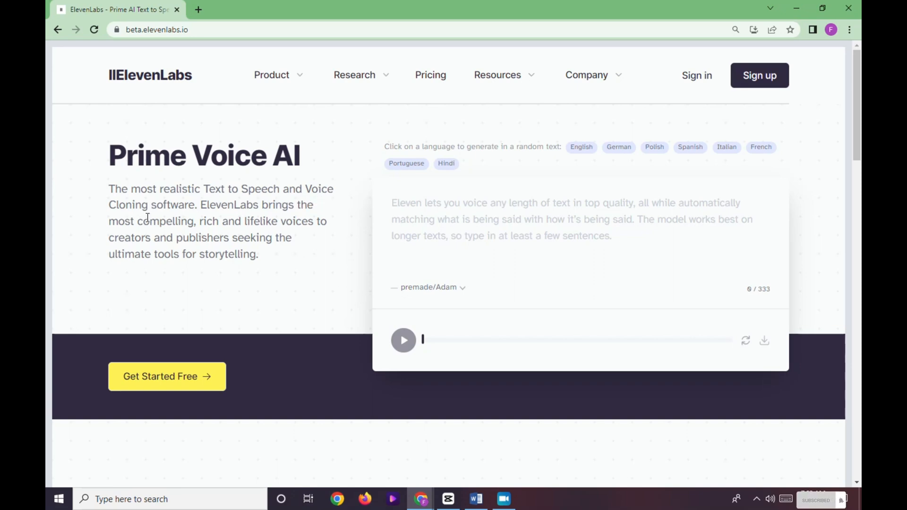
{"action": "mouse_move", "coordinate": [180, 217]}
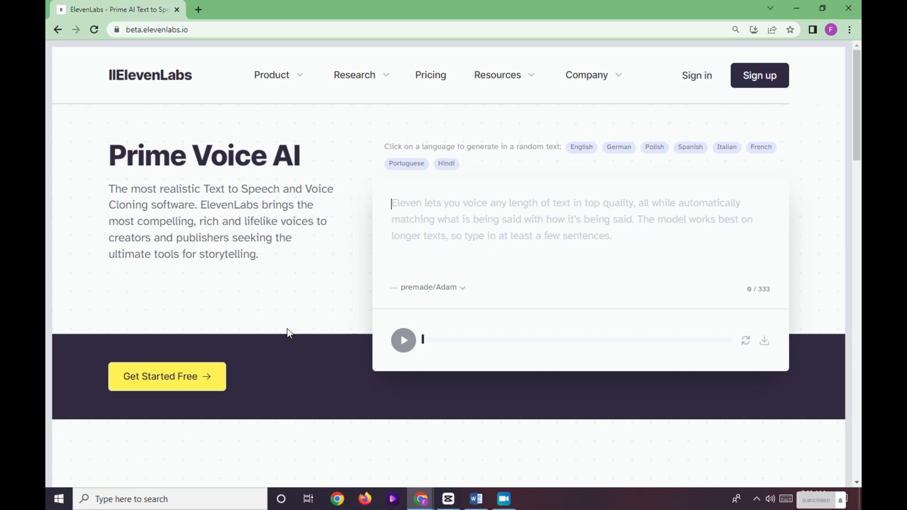
{"action": "mouse_move", "coordinate": [197, 392]}
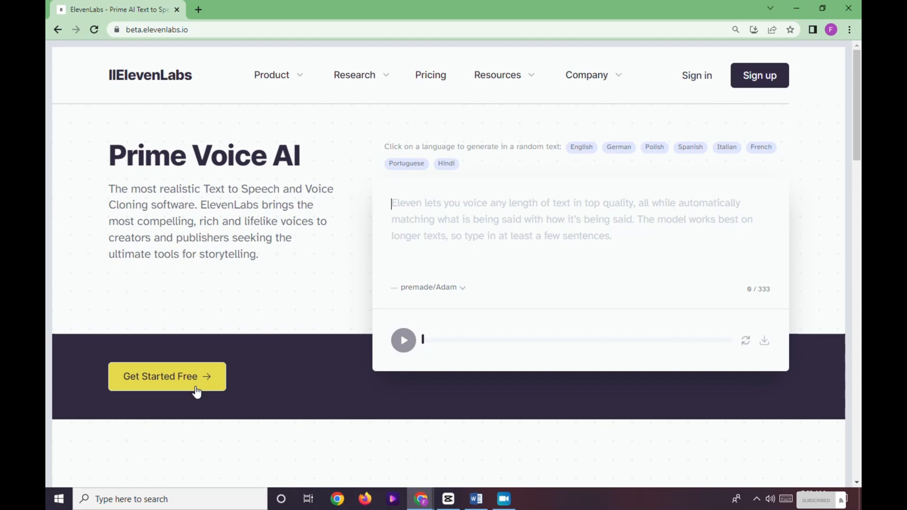
Register a free account with email and password, agreeing to the terms and product update emails.
{"action": "left_click", "coordinate": [167, 376]}
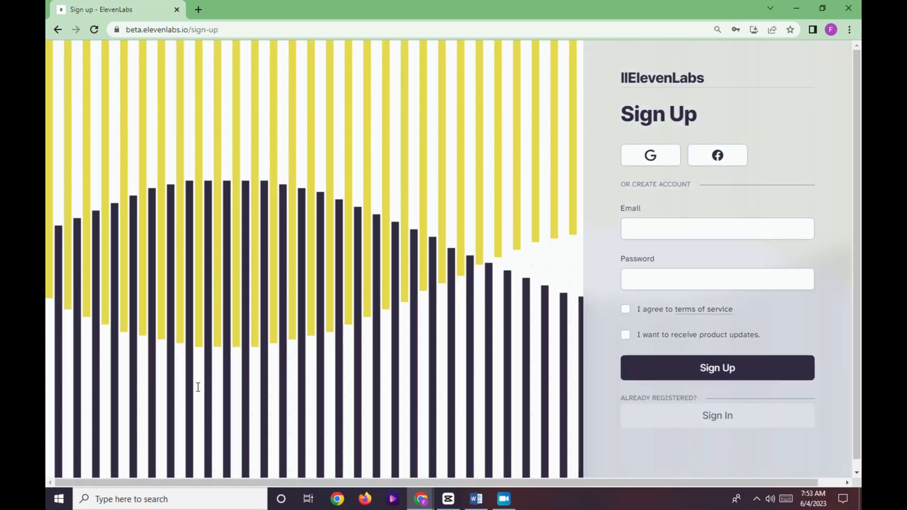
{"action": "left_click", "coordinate": [718, 368]}
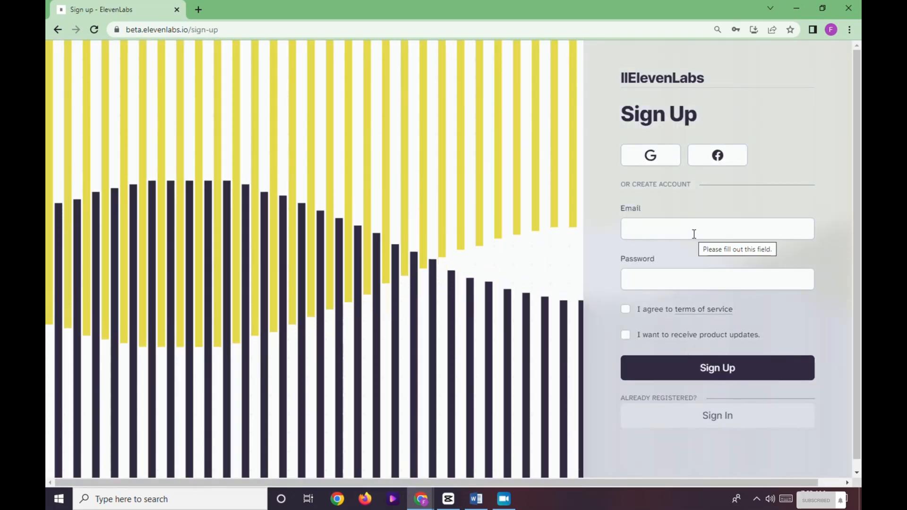
{"action": "type", "text": "••"}
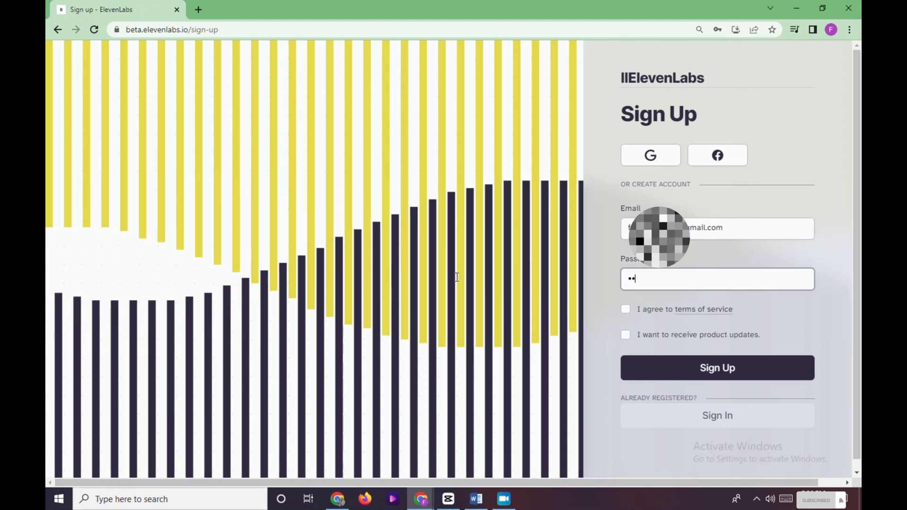
{"action": "type", "text": "password"}
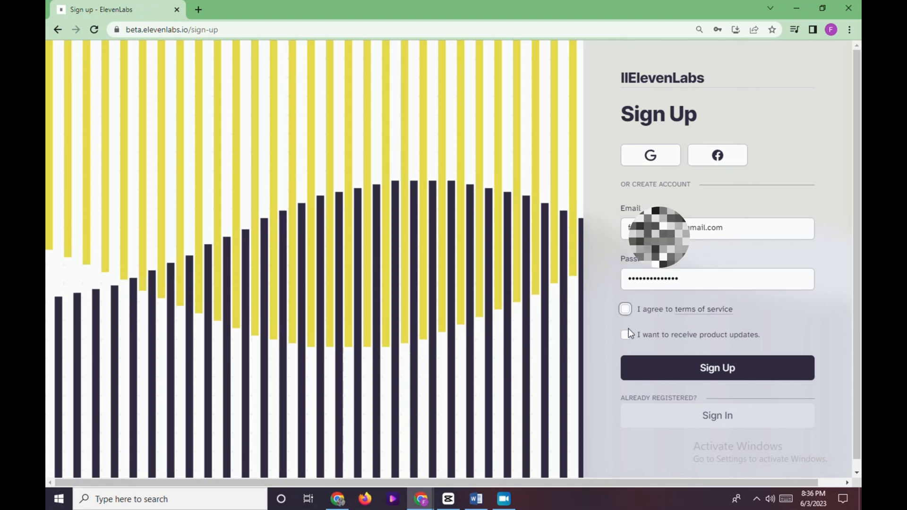
{"action": "left_click", "coordinate": [626, 310]}
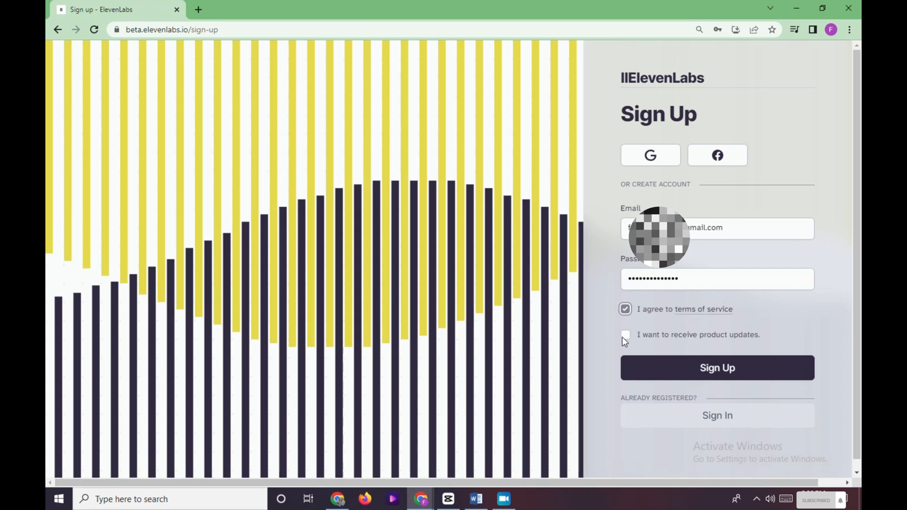
{"action": "left_click", "coordinate": [625, 335]}
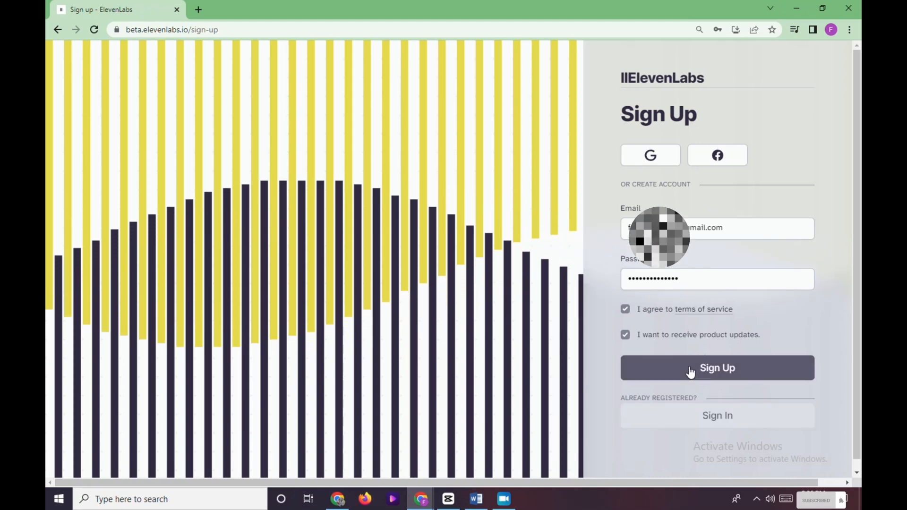
{"action": "left_click", "coordinate": [718, 367]}
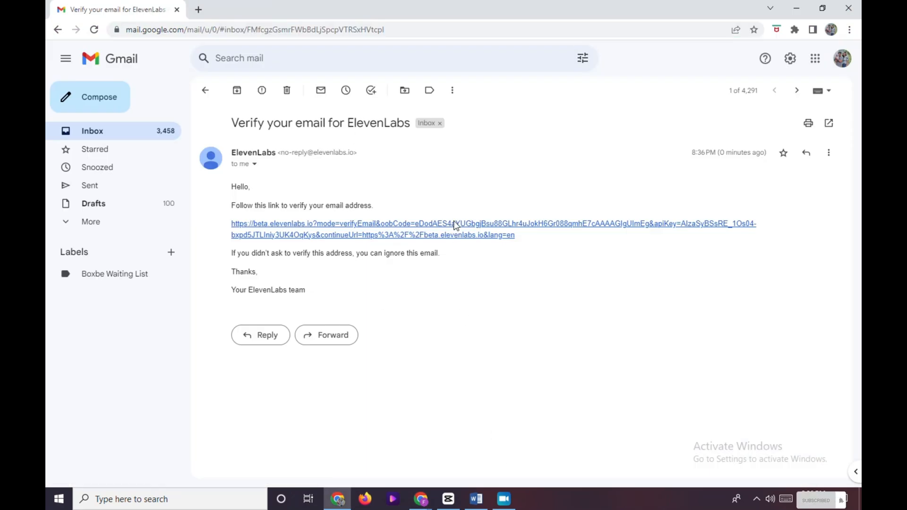
Follow the verification link in the Gmail message to confirm the email address.
{"action": "left_click", "coordinate": [457, 223]}
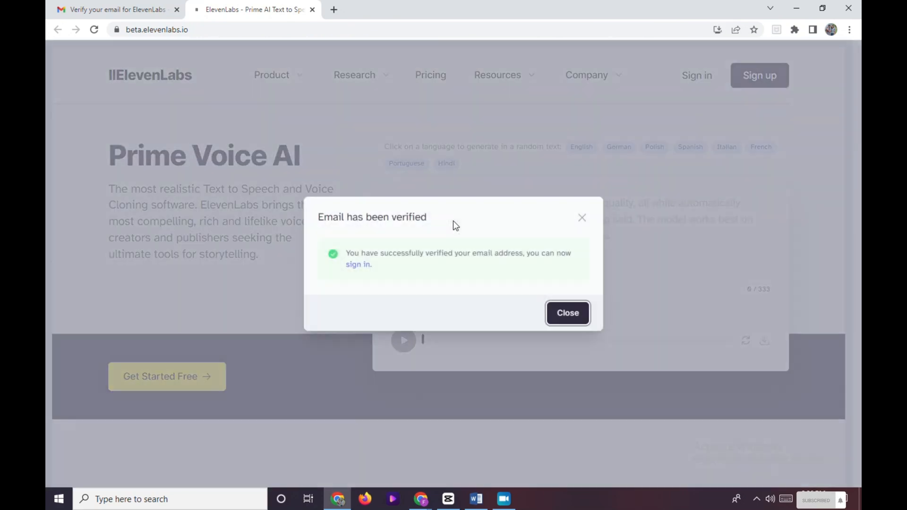
{"action": "mouse_move", "coordinate": [482, 284]}
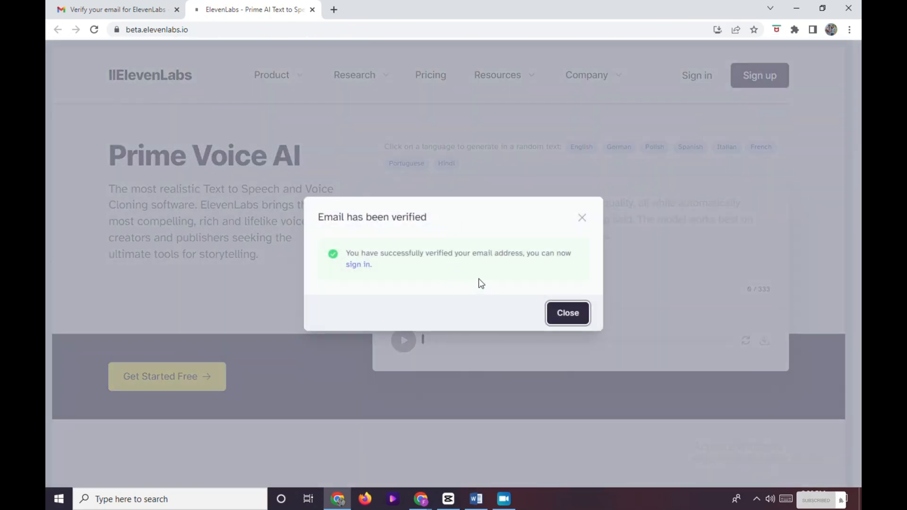
Close the 'Email has been verified' confirmation and return to the home page.
{"action": "left_click", "coordinate": [567, 313]}
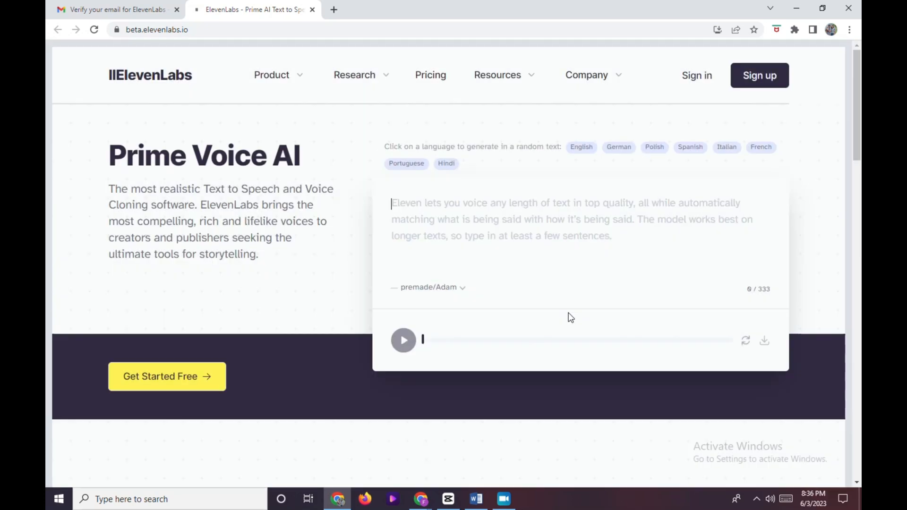
{"action": "mouse_move", "coordinate": [723, 115]}
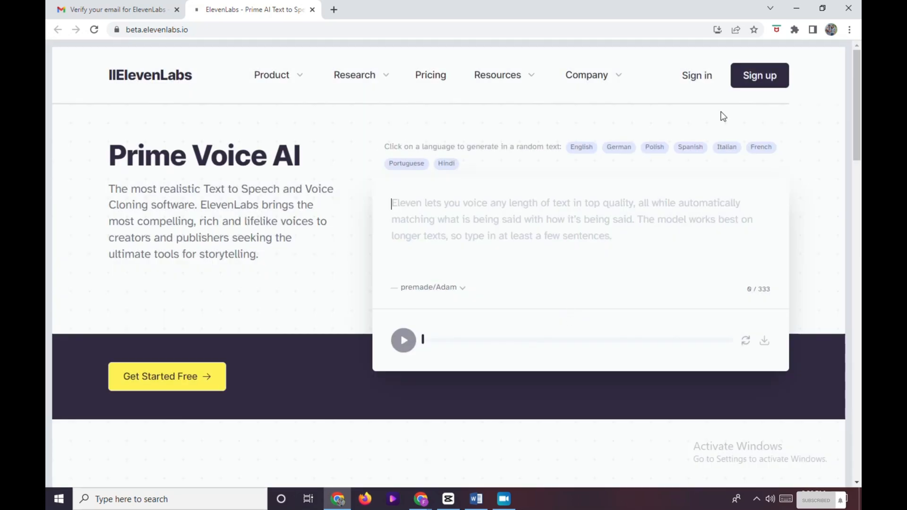
Sign in with the verified email and password, landing in the Speech Synthesis workspace.
{"action": "left_click", "coordinate": [697, 75]}
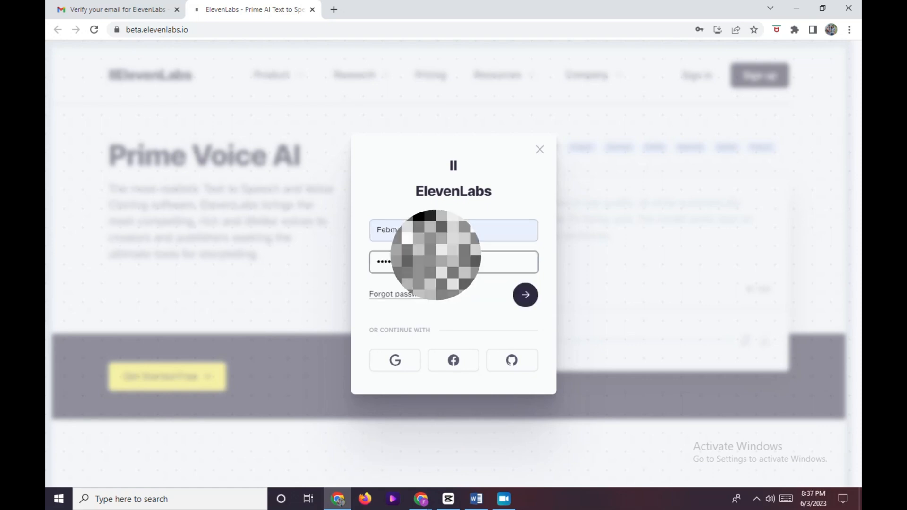
{"action": "left_click", "coordinate": [525, 295]}
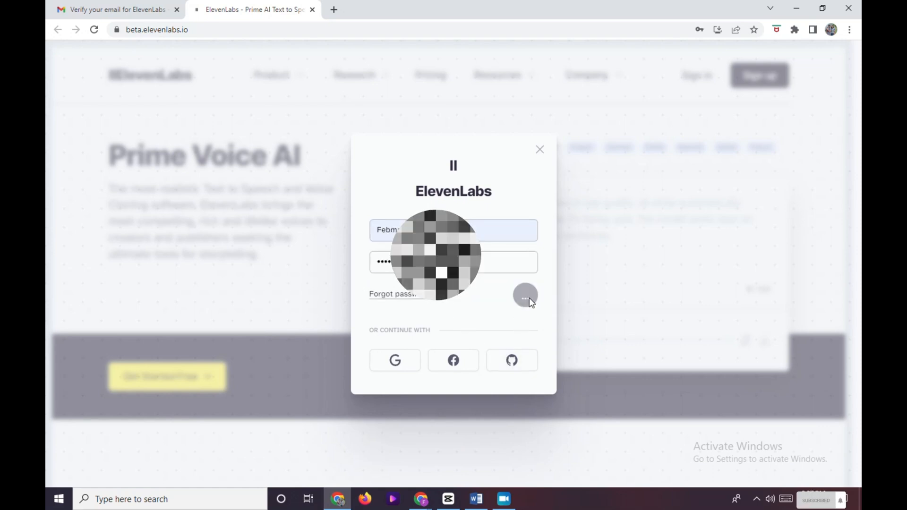
{"action": "left_click", "coordinate": [525, 295]}
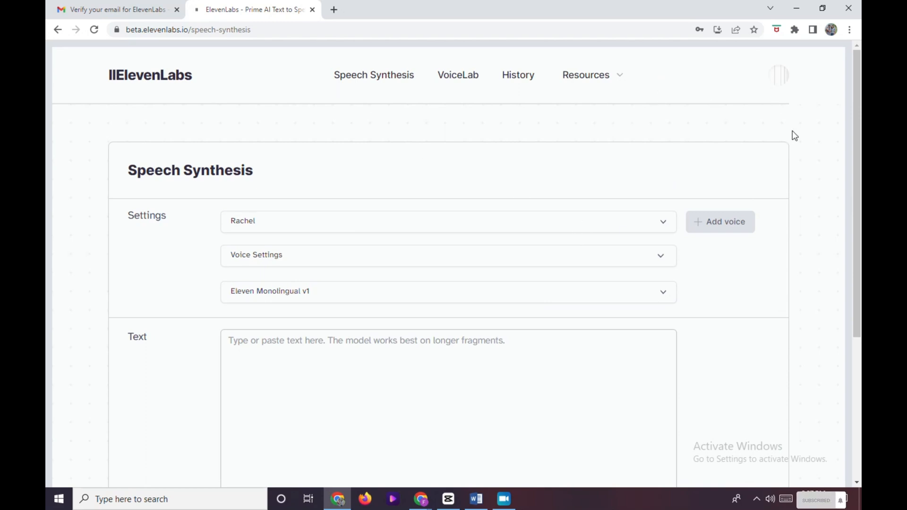
{"action": "mouse_move", "coordinate": [779, 305]}
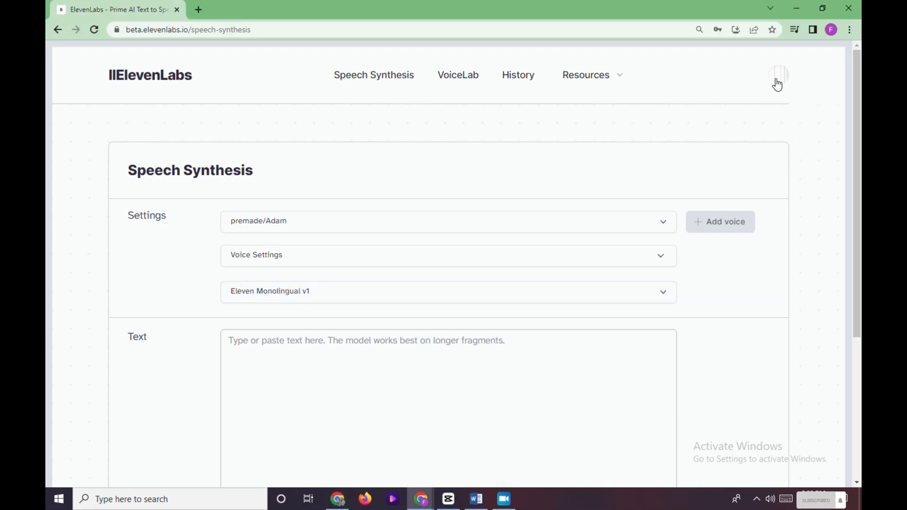
Go to the Subscription page from the profile menu, showing 0 of 10,000 characters used.
{"action": "left_click", "coordinate": [778, 76]}
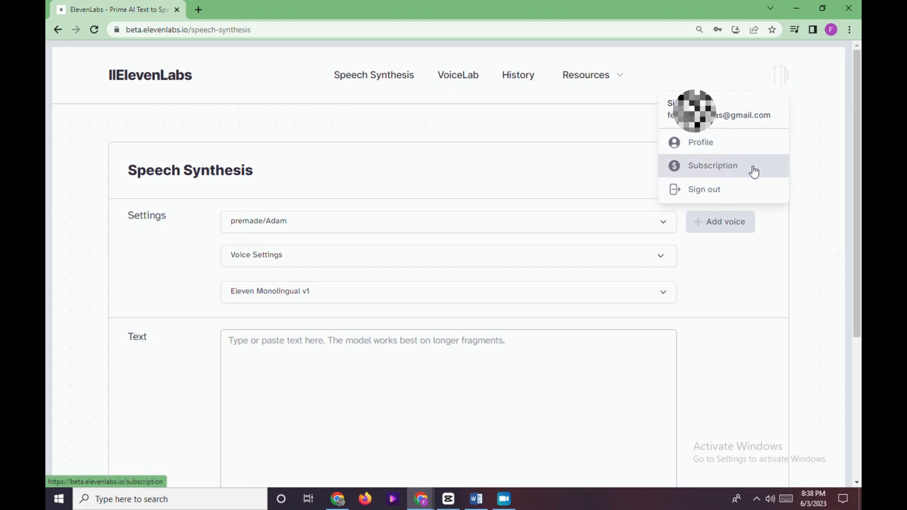
{"action": "left_click", "coordinate": [712, 166]}
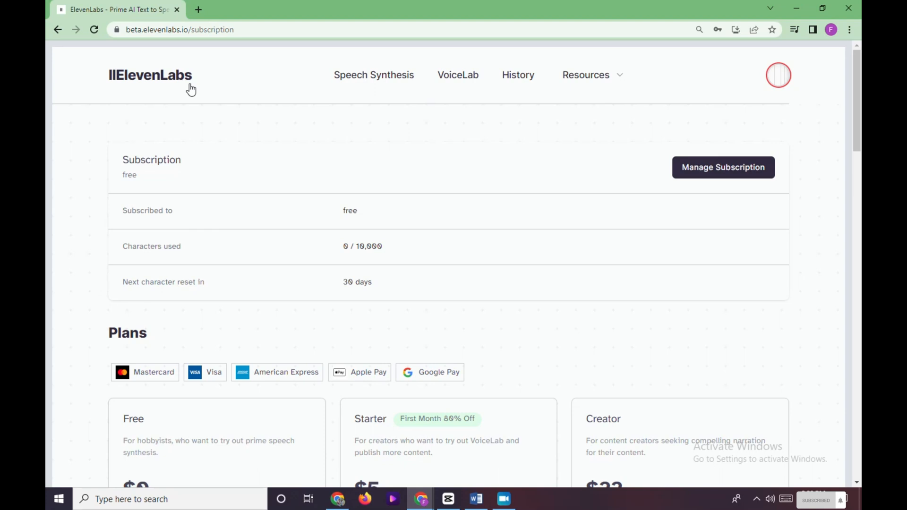
{"action": "mouse_move", "coordinate": [154, 156]}
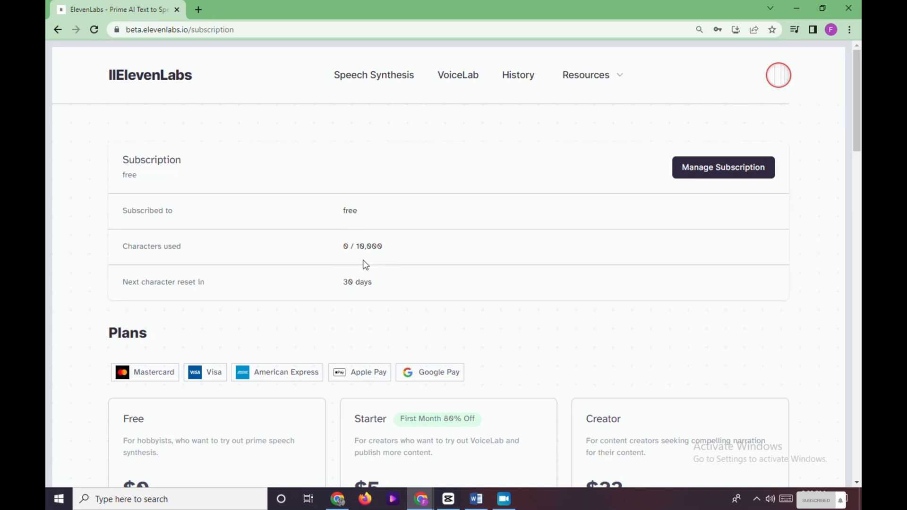
{"action": "mouse_move", "coordinate": [355, 295]}
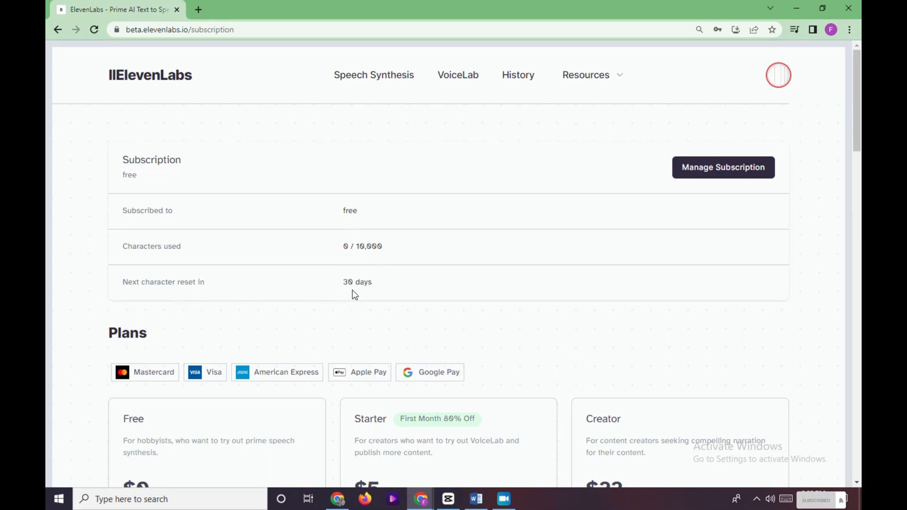
Scroll to the Plans section showing Free $0, Starter $5/mo and Creator $22/mo.
{"action": "scroll", "scroll_direction": "down", "scroll_amount": 3}
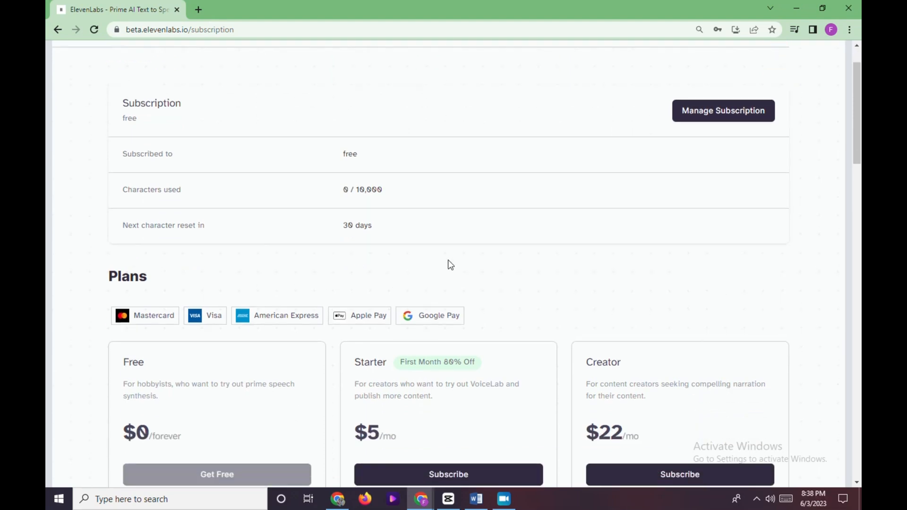
{"action": "scroll", "scroll_direction": "down", "scroll_amount": 3}
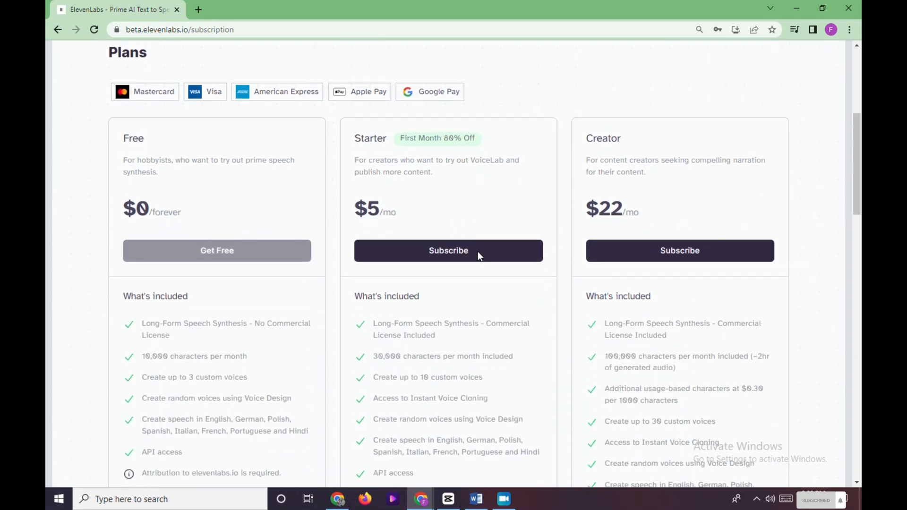
{"action": "scroll", "scroll_direction": "down", "scroll_amount": 3}
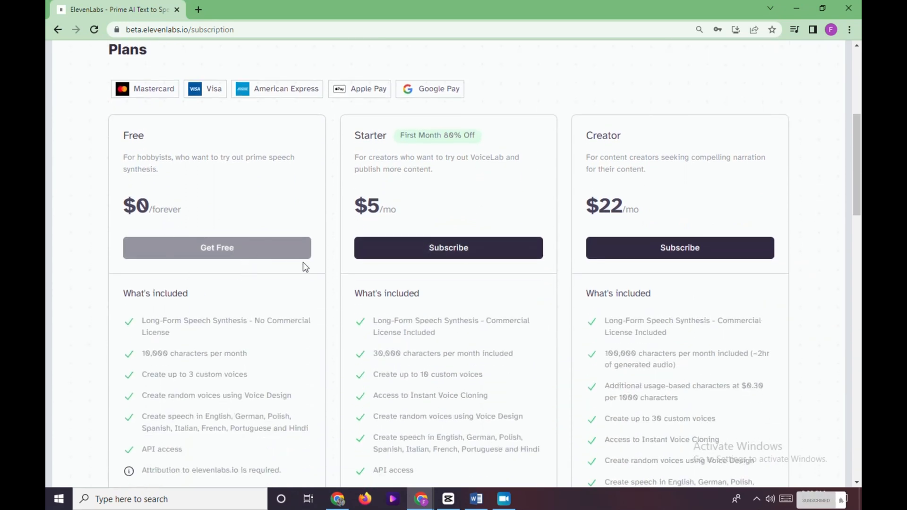